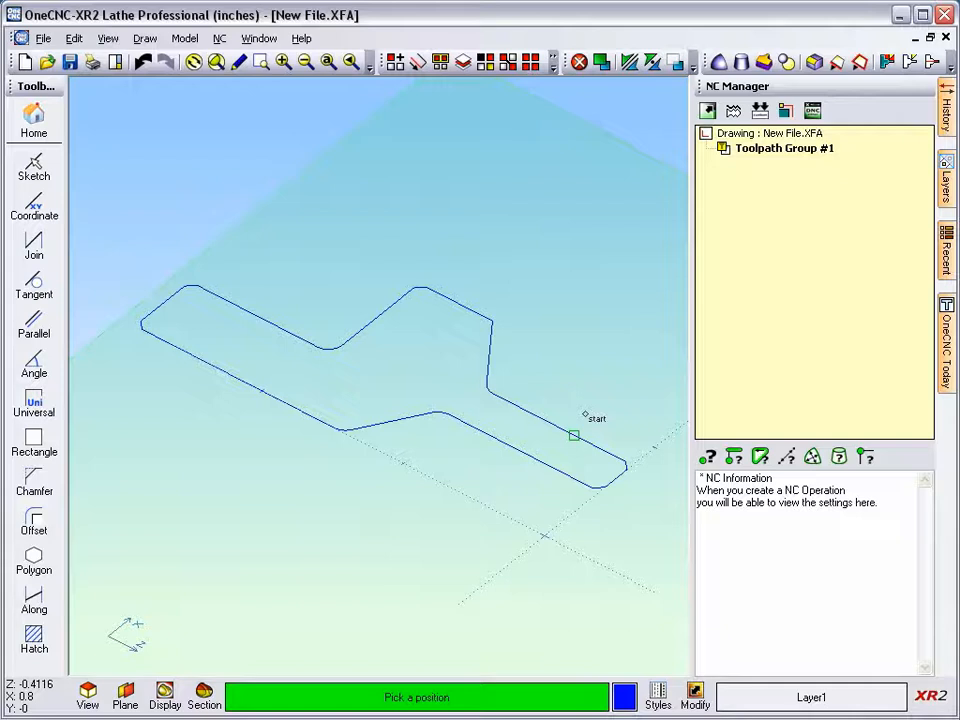
- Exit OneCNC XR2 so it prompts whether to save New File.XFA
click(574, 434)
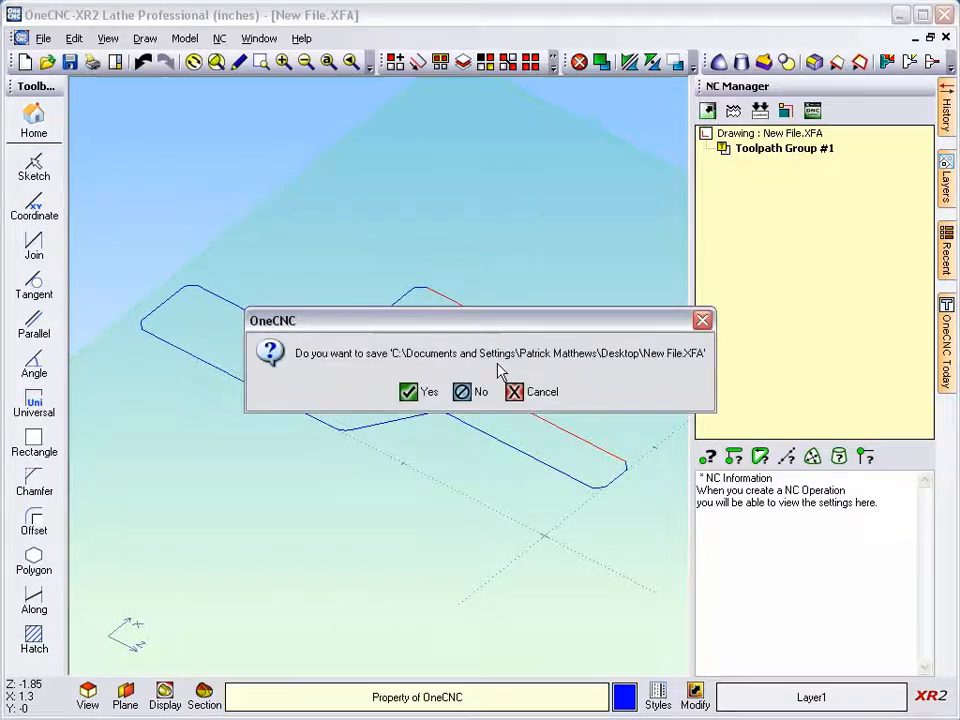
- Answer the save prompt and reopen New File.XFA in OneCNC XR3 Lathe
click(470, 390)
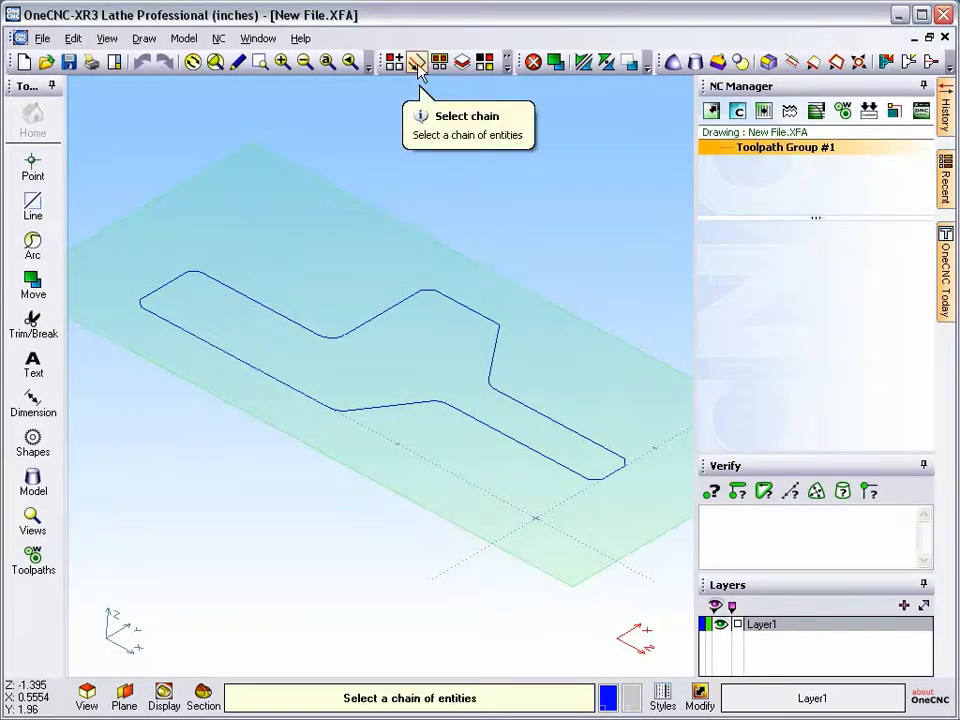
click(416, 62)
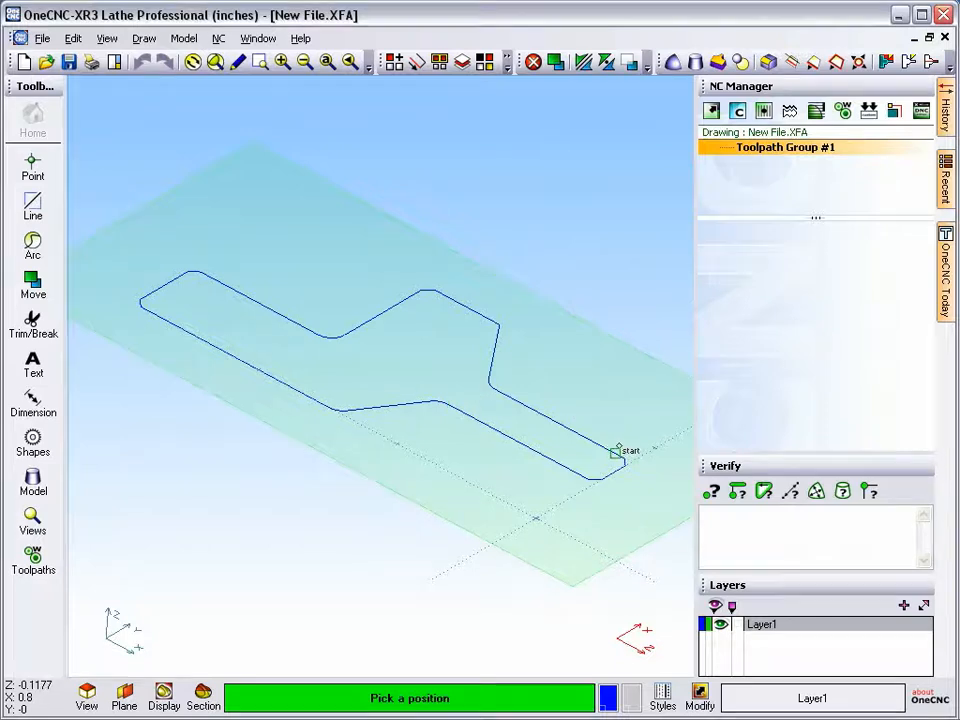
click(616, 452)
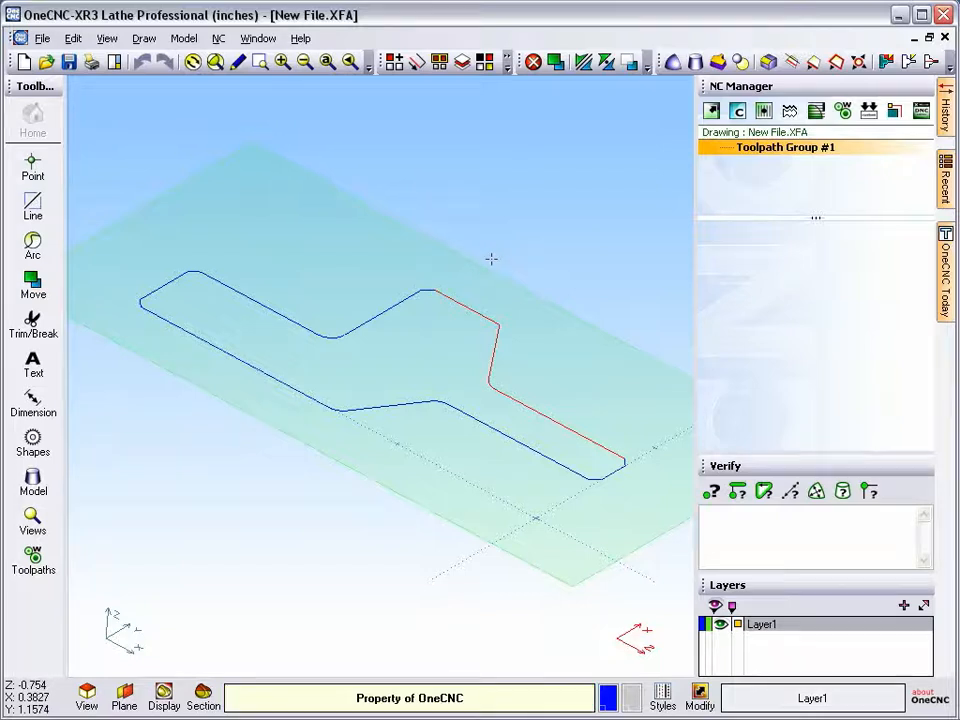
mouse_move(624, 450)
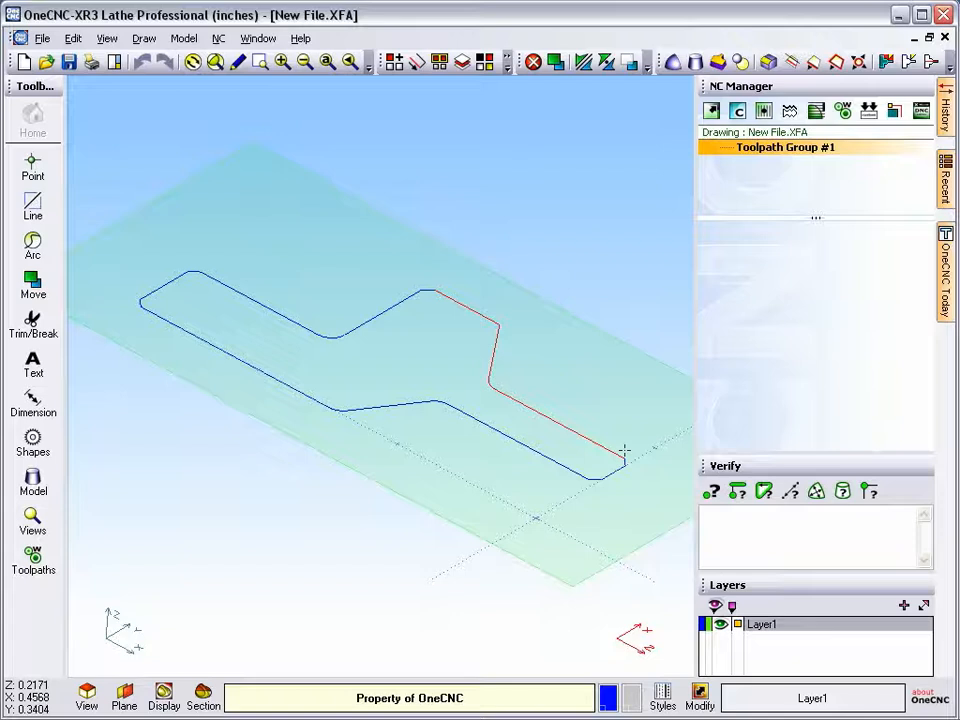
mouse_move(568, 340)
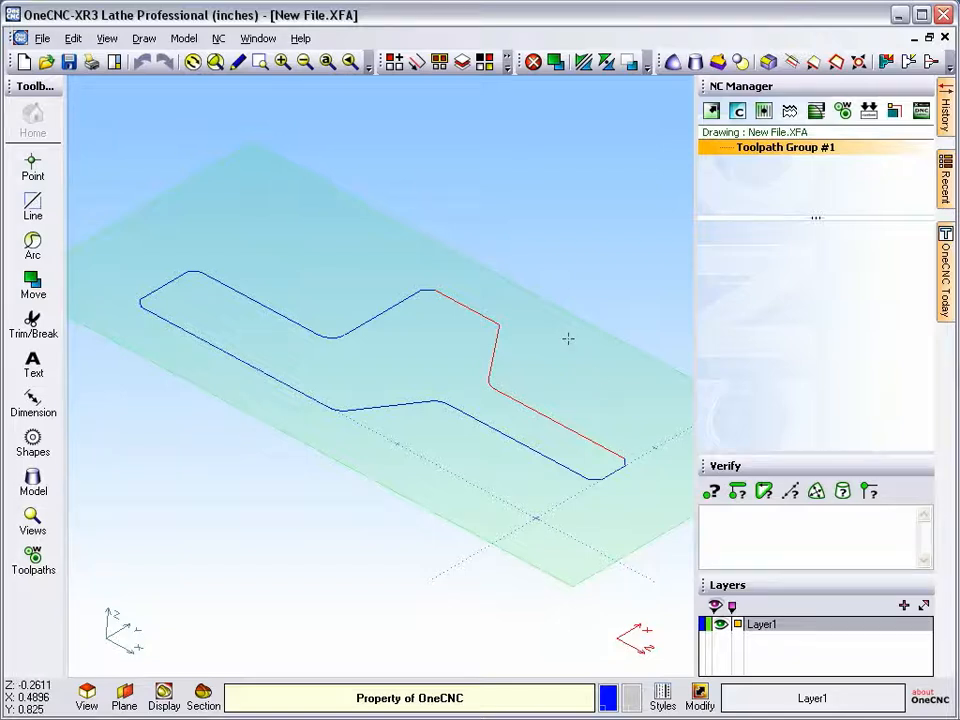
mouse_move(790, 110)
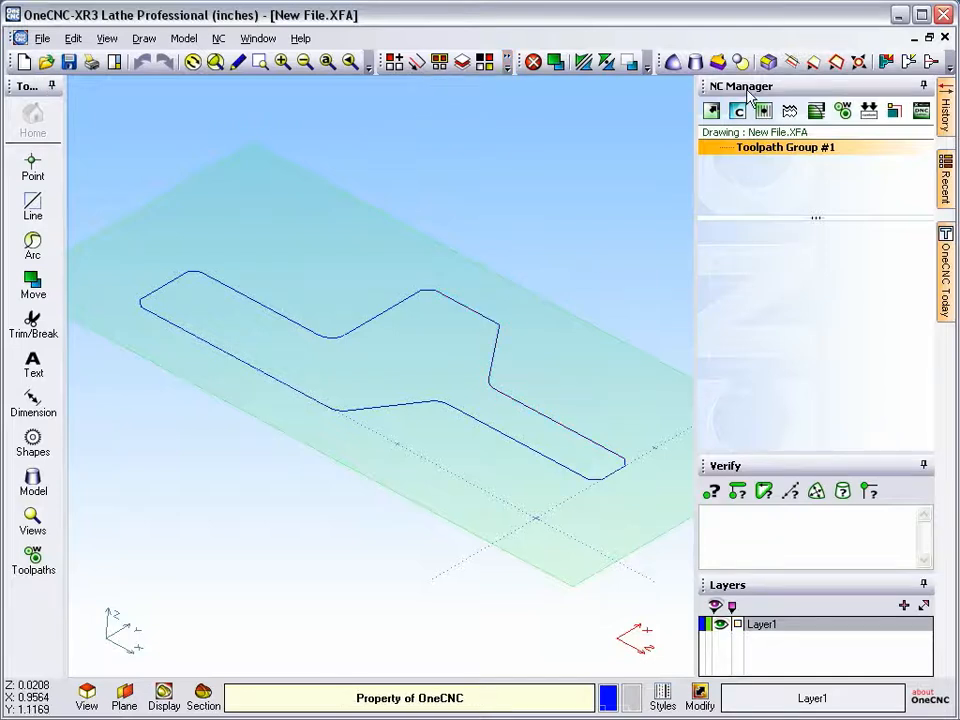
click(32, 560)
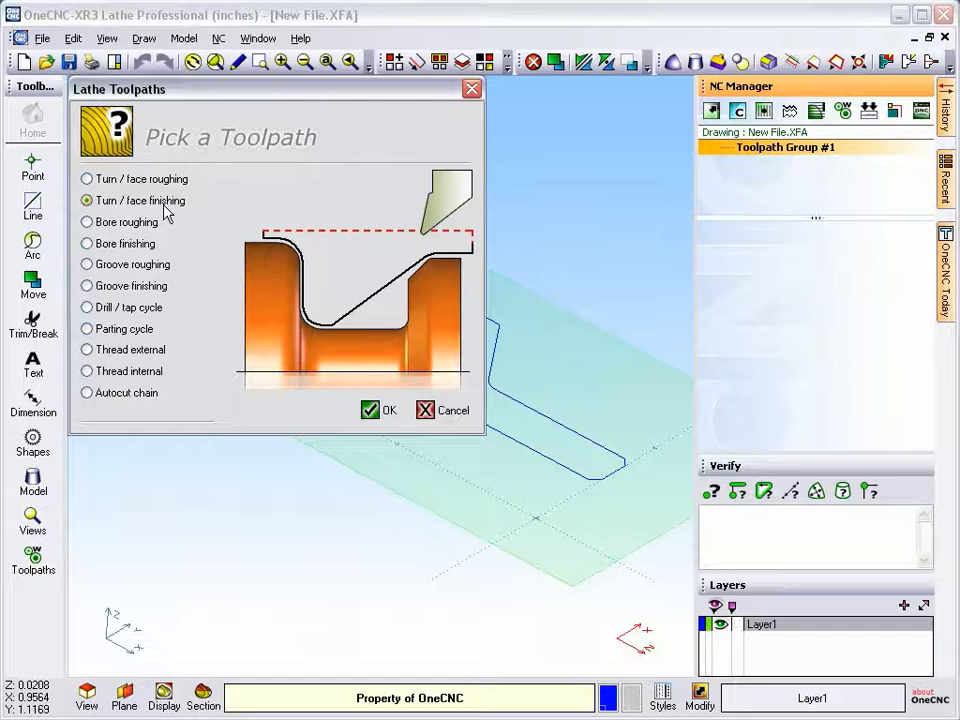
- Choose the Turn / face finishing toolpath type from the Lathe Toolpaths dialog
click(378, 410)
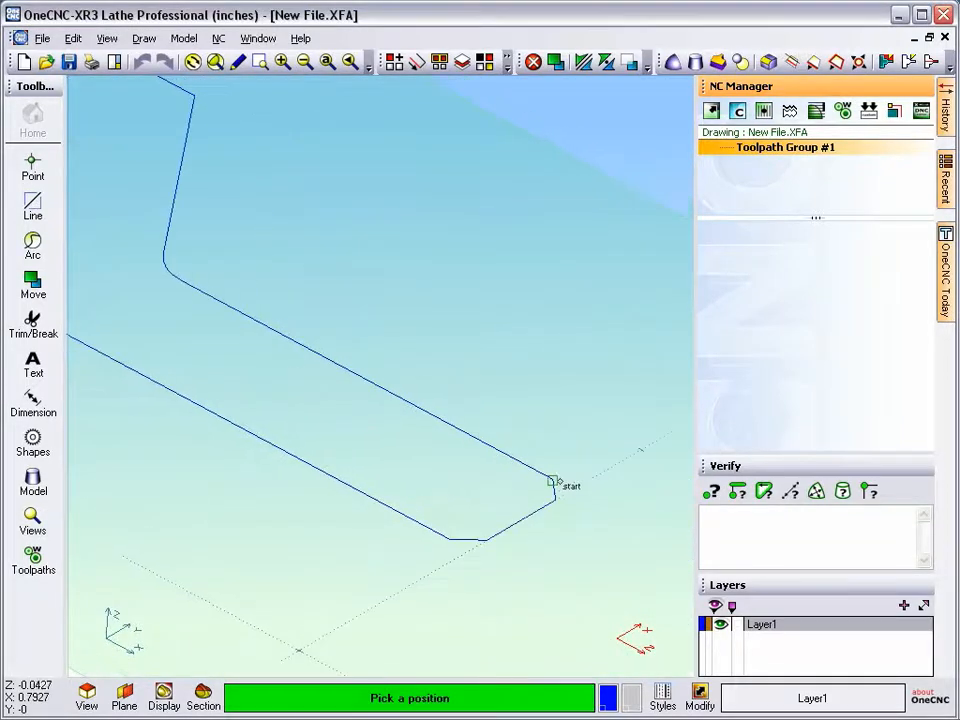
- Pick the profile start point and accept the boundary clearances to generate the Turn Finish toolpath
click(552, 482)
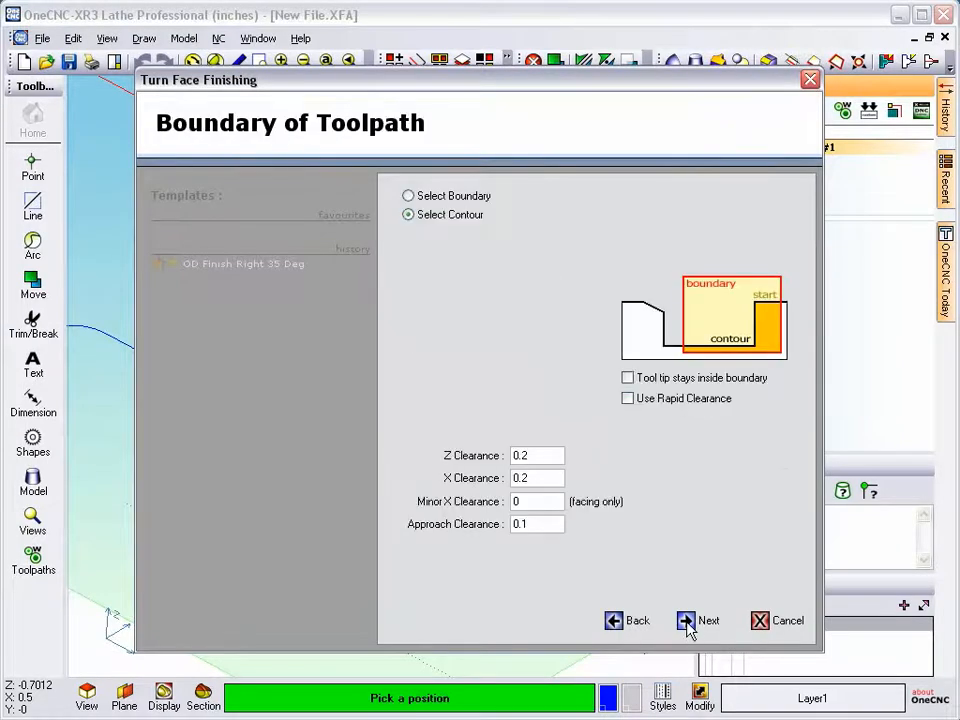
click(696, 620)
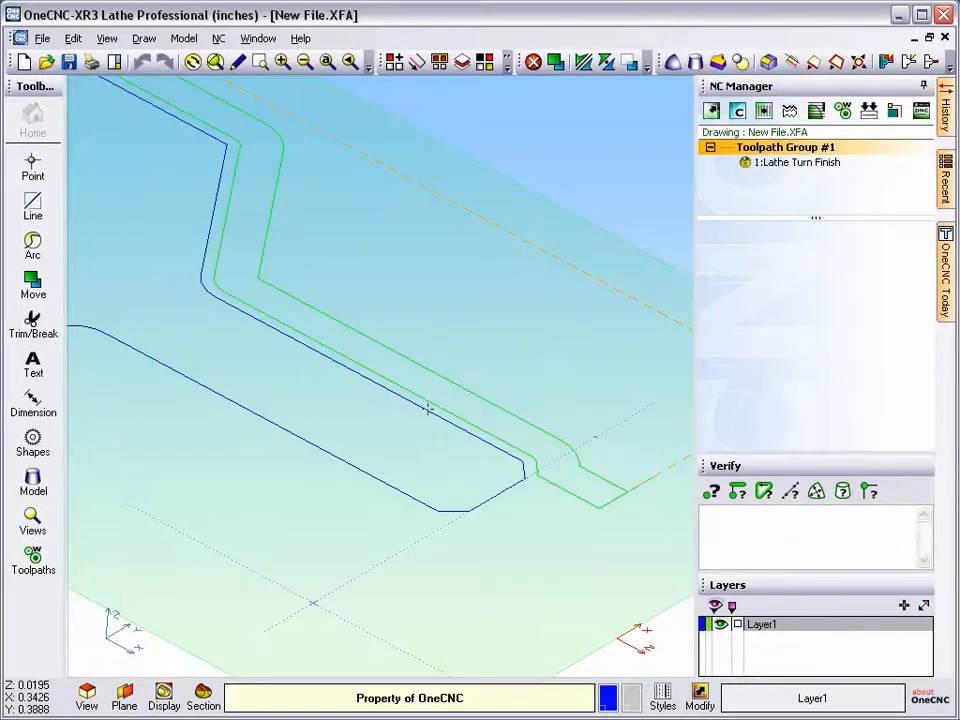